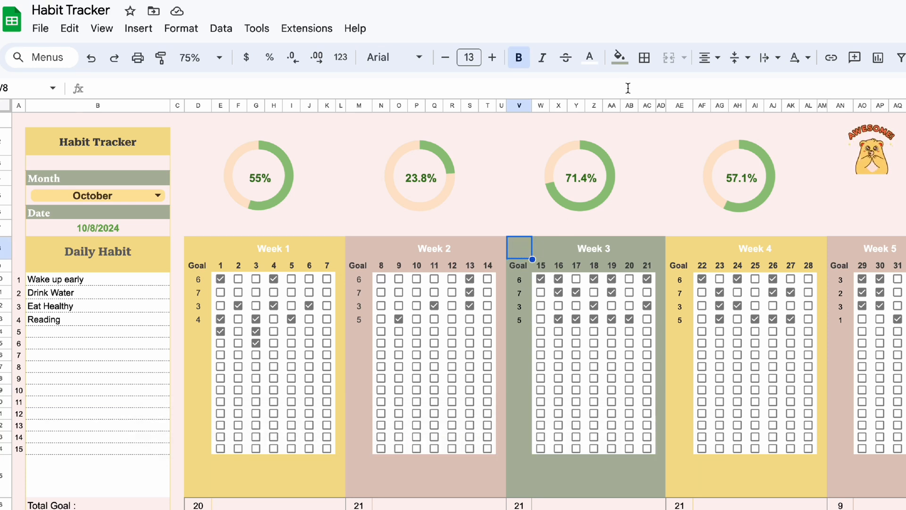
Fill cell V8 with the saved grey-green colour matching the Week 3 header.
{"action": "left_click", "coordinate": [619, 57]}
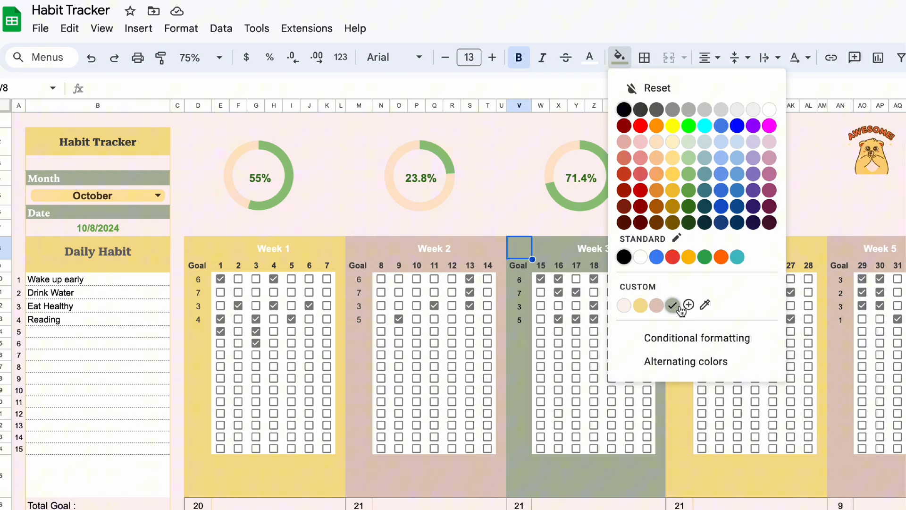
{"action": "left_click", "coordinate": [688, 305]}
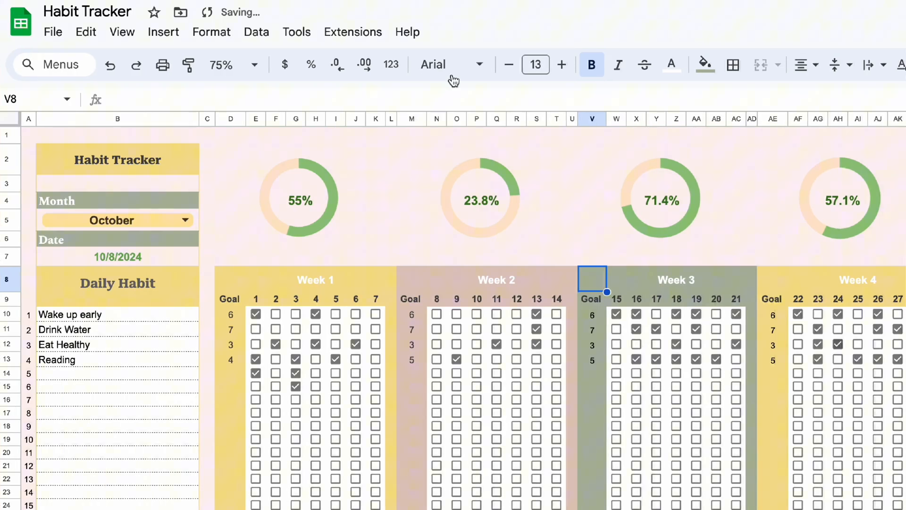
Insert a drawing with a bevel shape and begin labelling it Reset.
{"action": "left_click", "coordinate": [162, 32]}
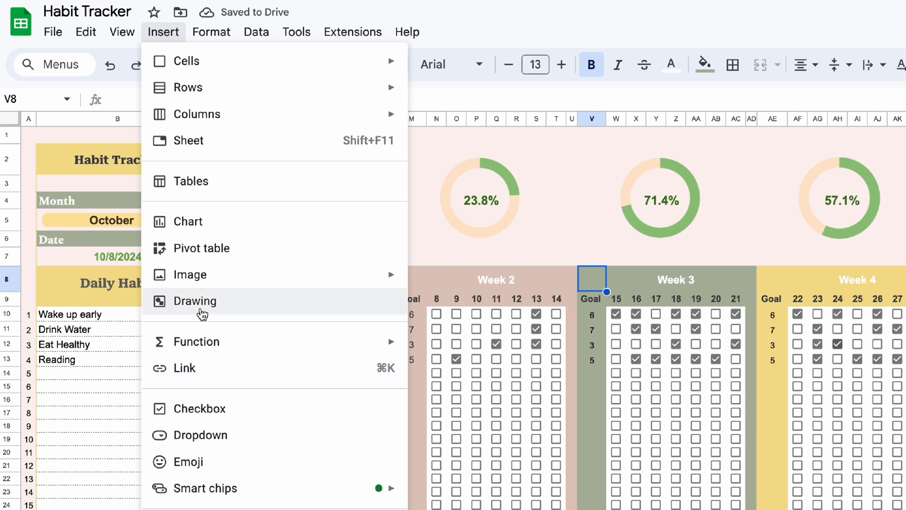
{"action": "left_click", "coordinate": [194, 301]}
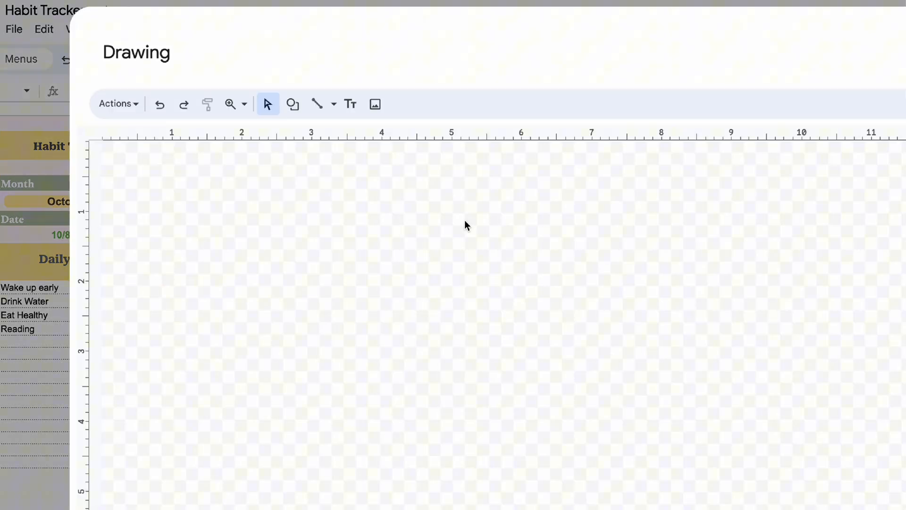
{"action": "left_click", "coordinate": [293, 104]}
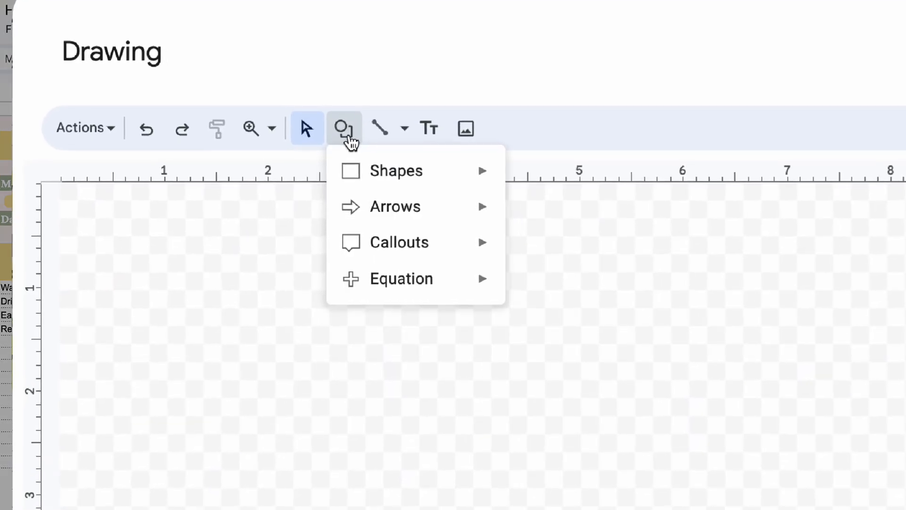
{"action": "mouse_move", "coordinate": [389, 163]}
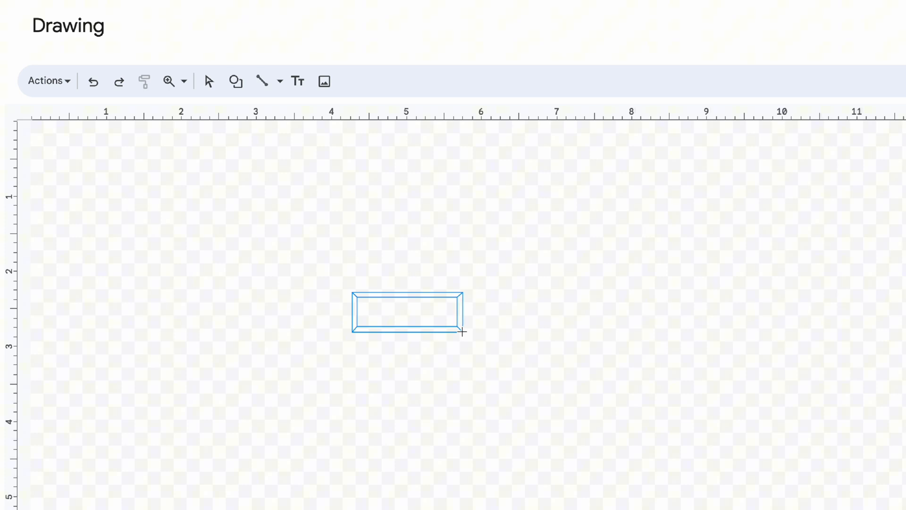
{"action": "left_click", "coordinate": [385, 318]}
{"action": "type", "text": "Reset"}
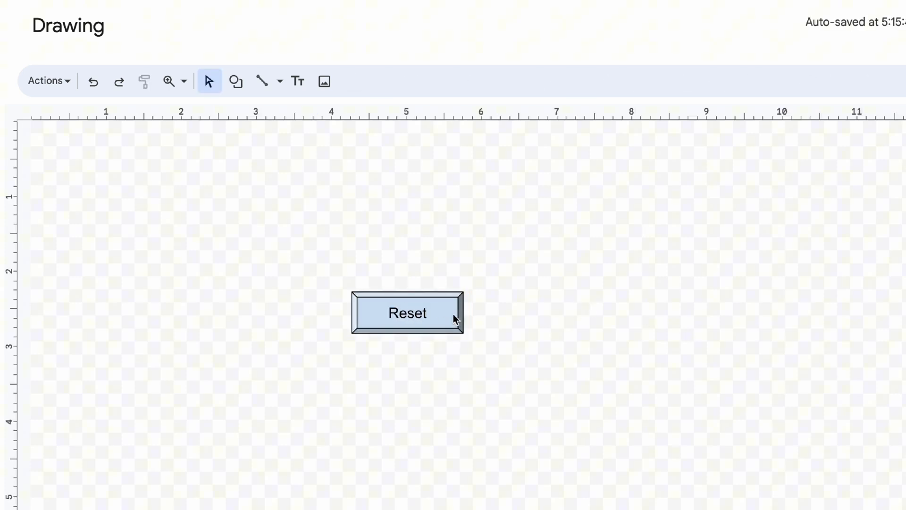
Apply custom fill #adb6a2 to the button and save the drawing onto the tracker sheet.
{"action": "left_click", "coordinate": [355, 81]}
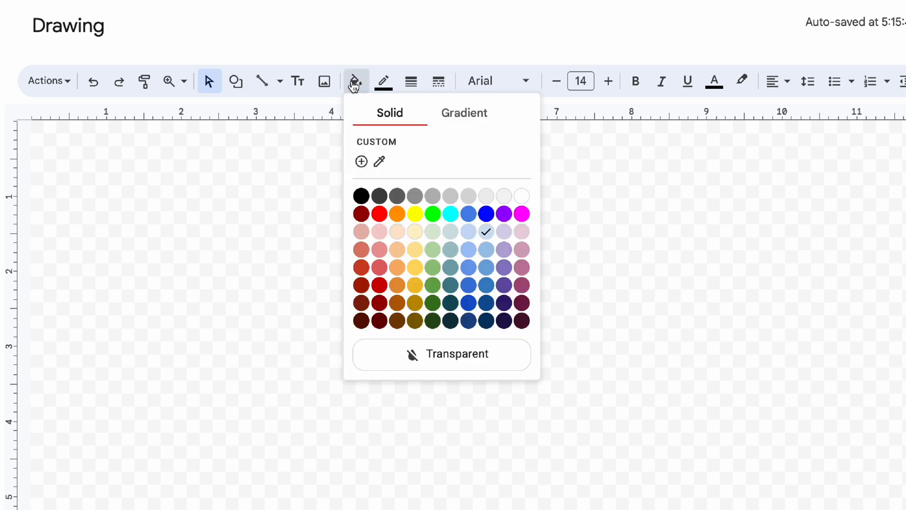
{"action": "mouse_move", "coordinate": [361, 162]}
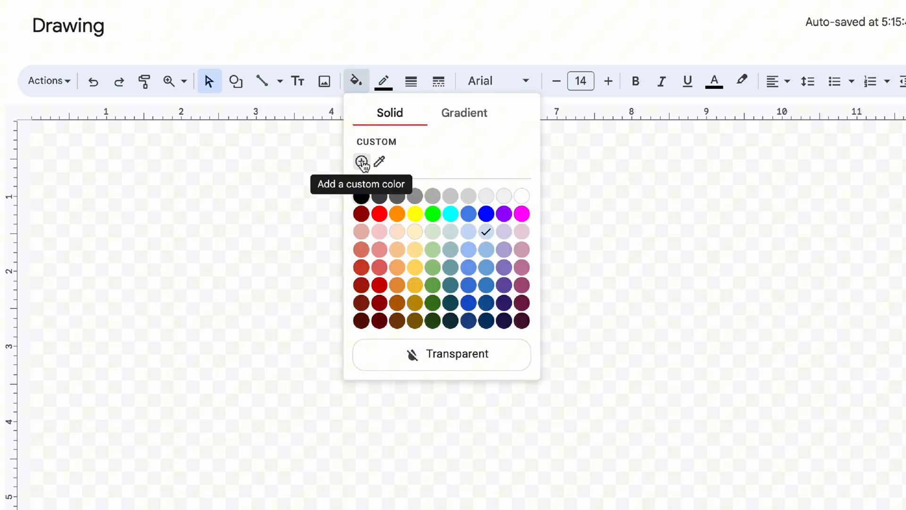
{"action": "left_click", "coordinate": [361, 161]}
{"action": "type", "text": "#adb6a2"}
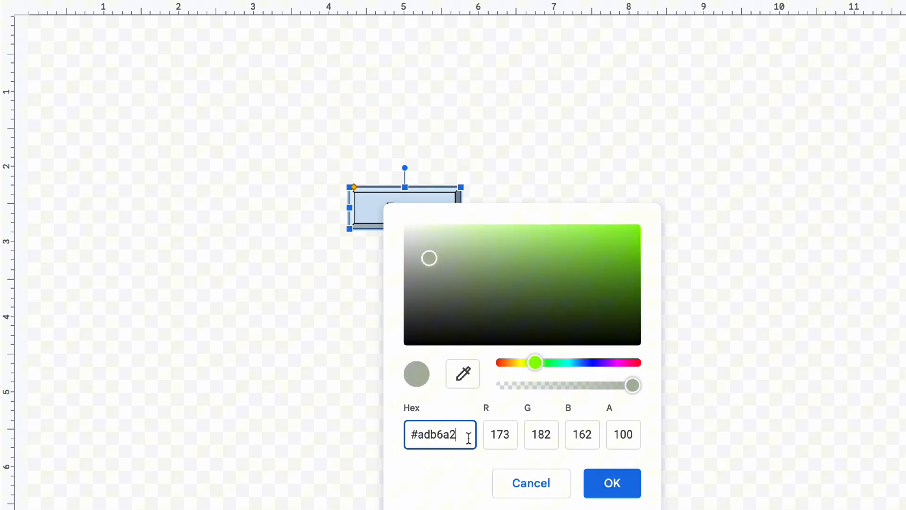
{"action": "left_click", "coordinate": [611, 483]}
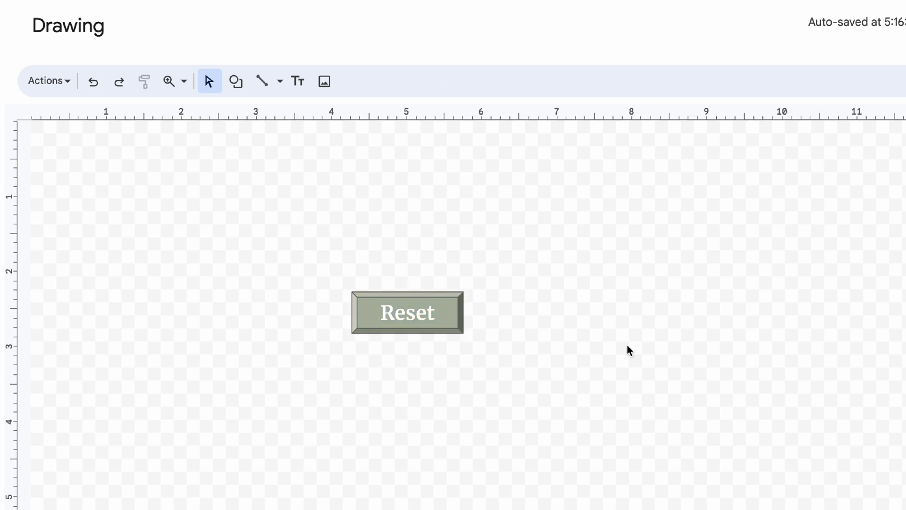
{"action": "left_click", "coordinate": [407, 312]}
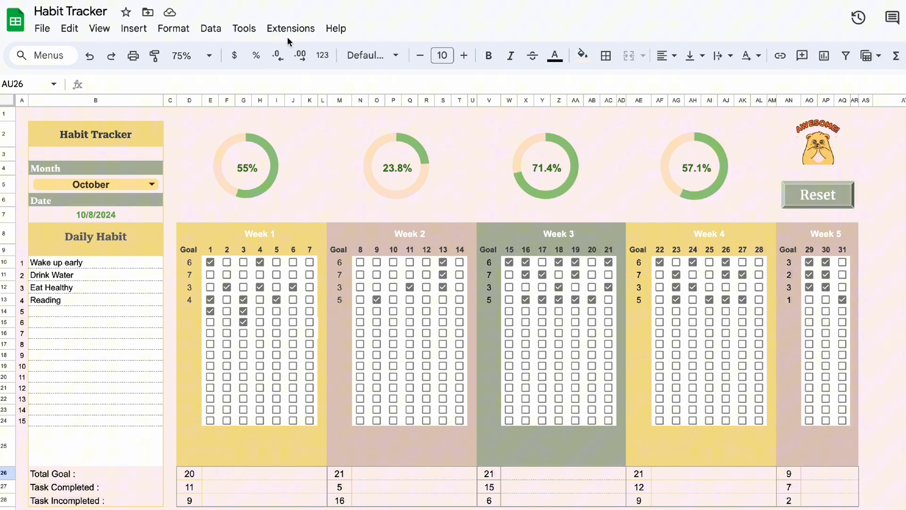
Record a macro via Extensions > Macros and save it under the name Reset.
{"action": "left_click", "coordinate": [291, 28]}
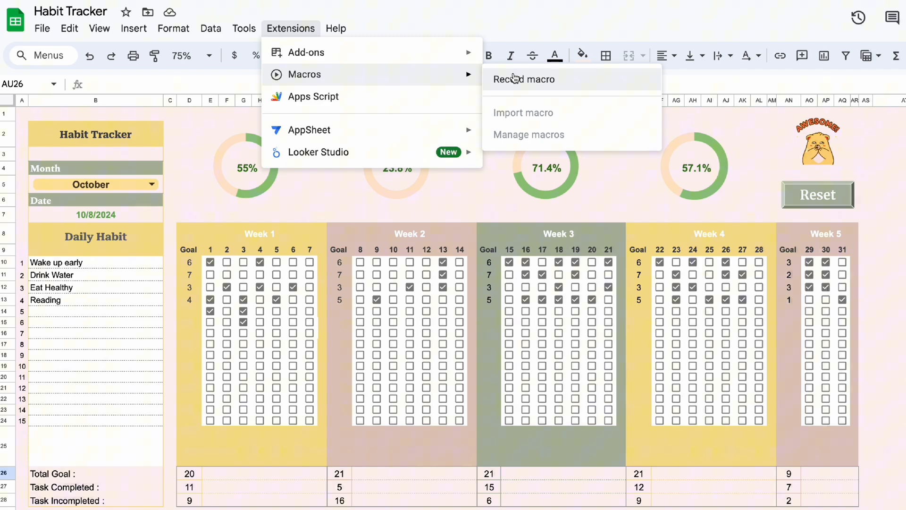
{"action": "left_click", "coordinate": [525, 79]}
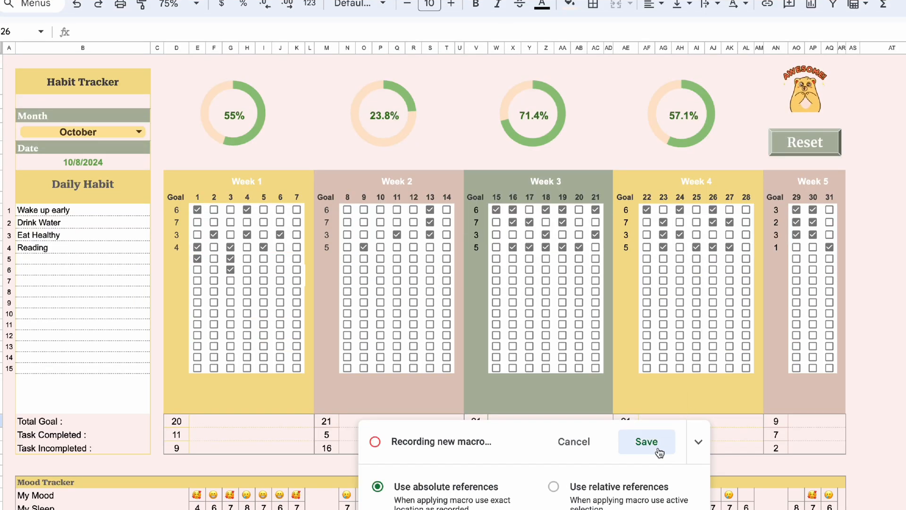
{"action": "left_click", "coordinate": [647, 442]}
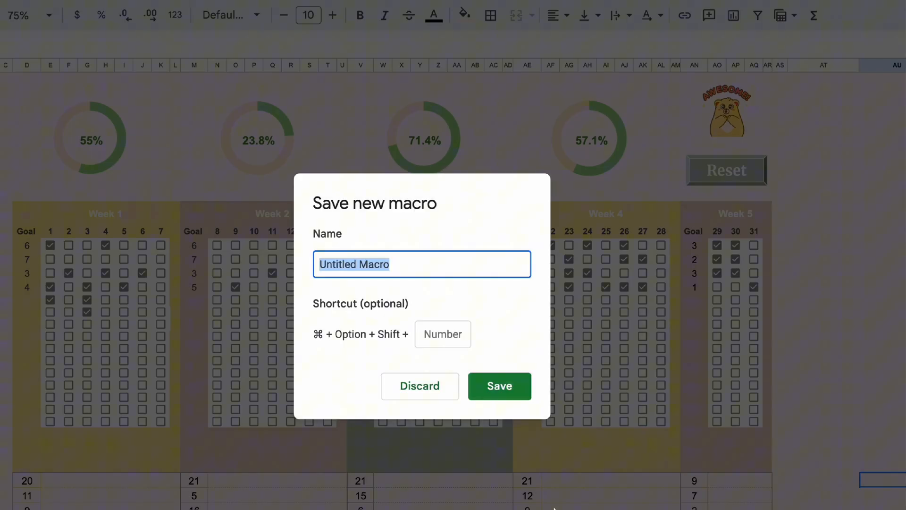
{"action": "type", "text": "Reset"}
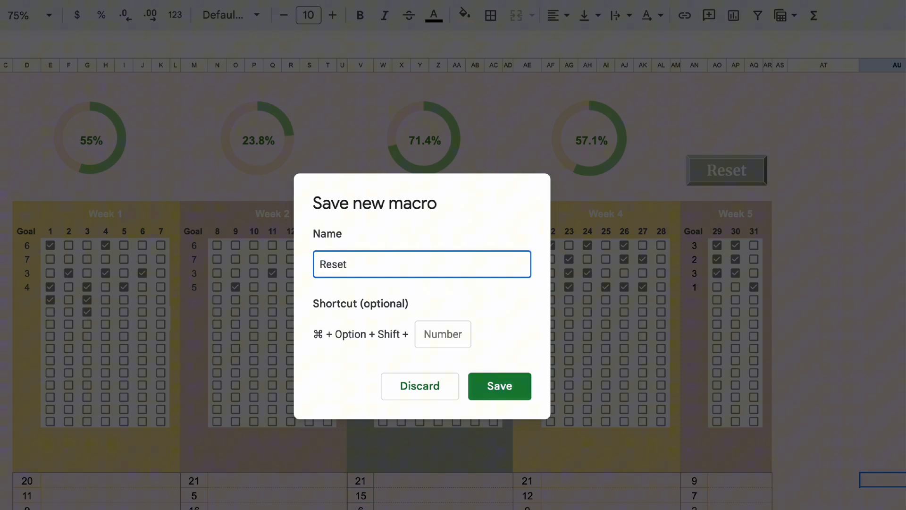
{"action": "left_click", "coordinate": [499, 386]}
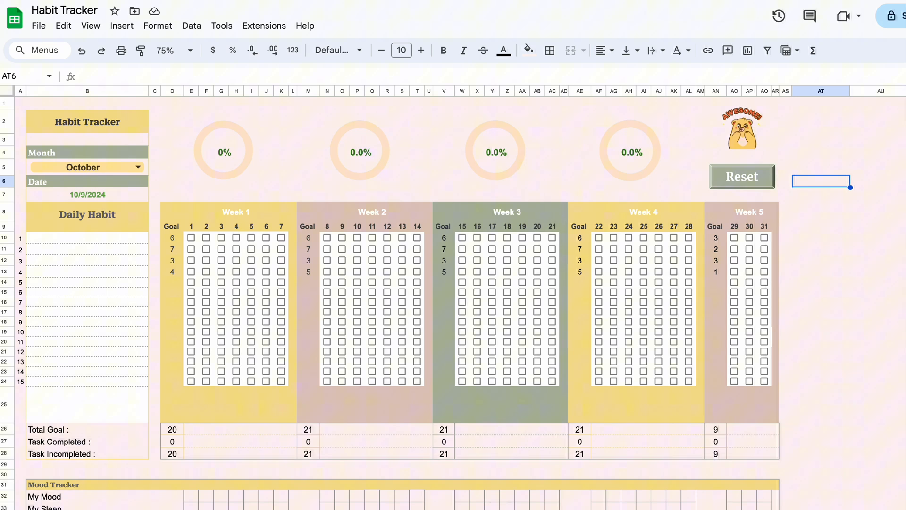
Open the Resetbutton macro's script for editing from Manage macros.
{"action": "left_click", "coordinate": [265, 25]}
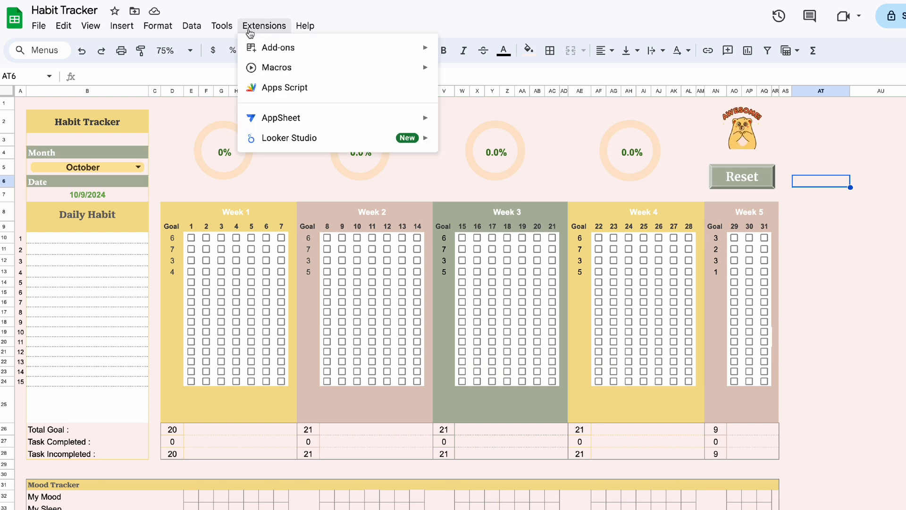
{"action": "left_click", "coordinate": [276, 68]}
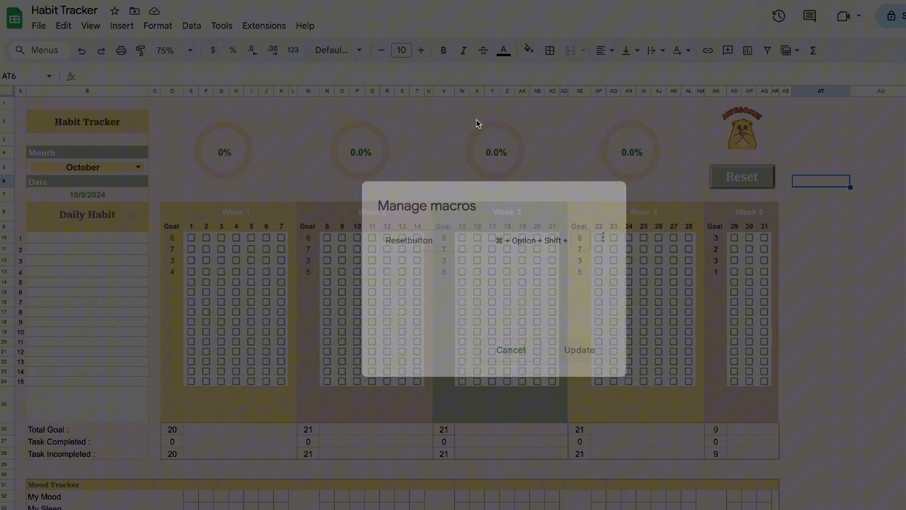
{"action": "left_click", "coordinate": [603, 238]}
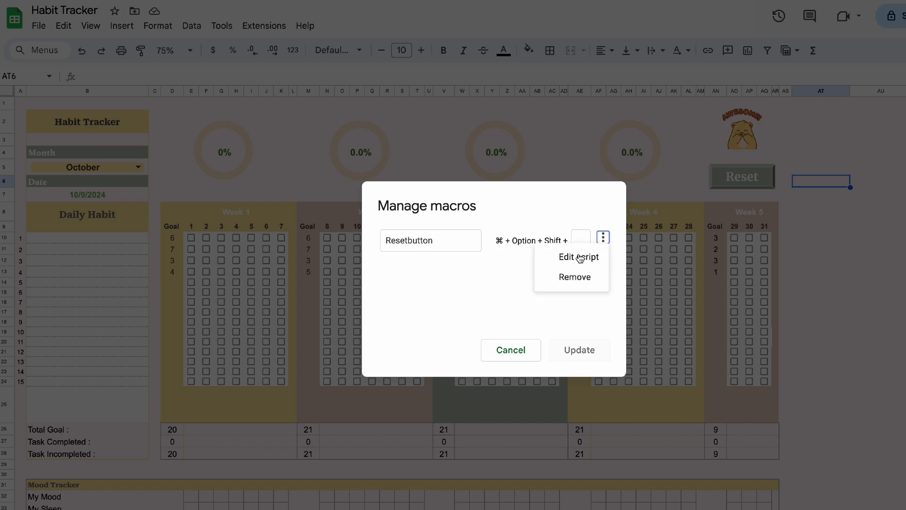
{"action": "left_click", "coordinate": [579, 257]}
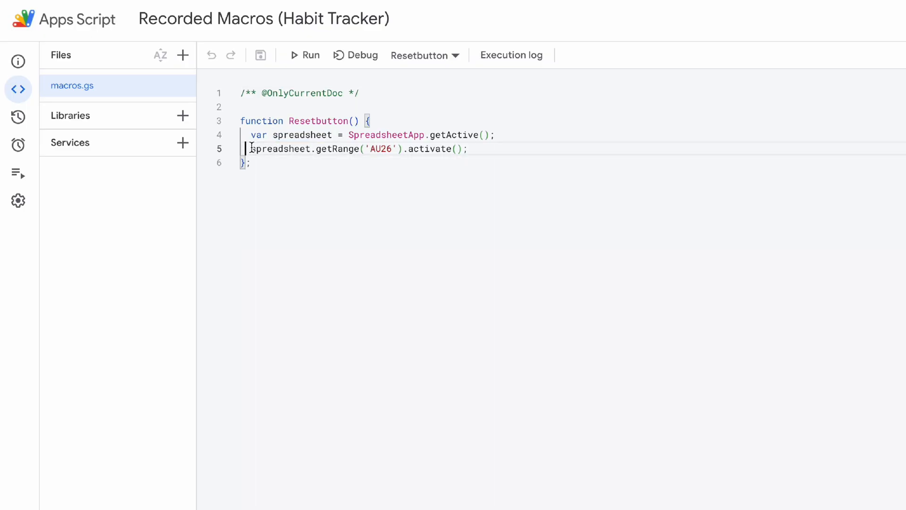
Replace the recorded AU26 line with a spreadsheet.getRange() call on line 5.
{"action": "left_click_drag", "start_coordinate": [252, 148], "coordinate": [467, 148]}
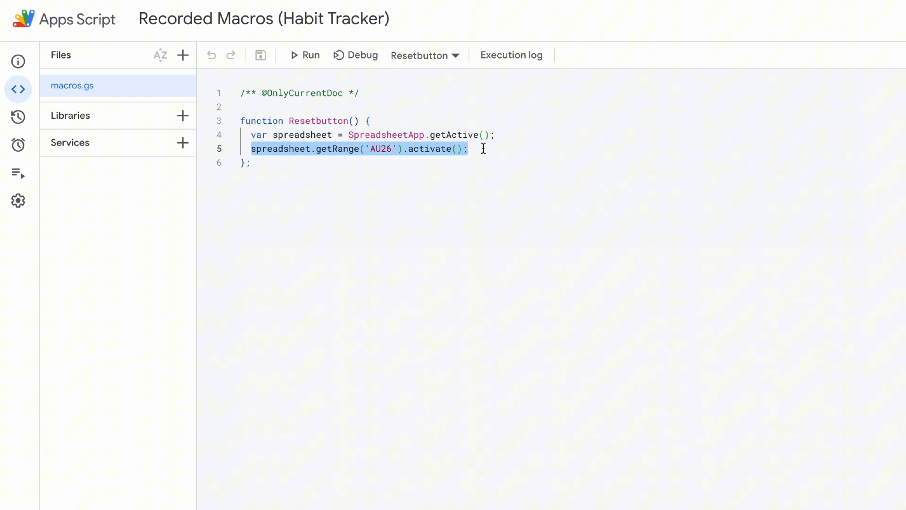
{"action": "key", "text": "Delete"}
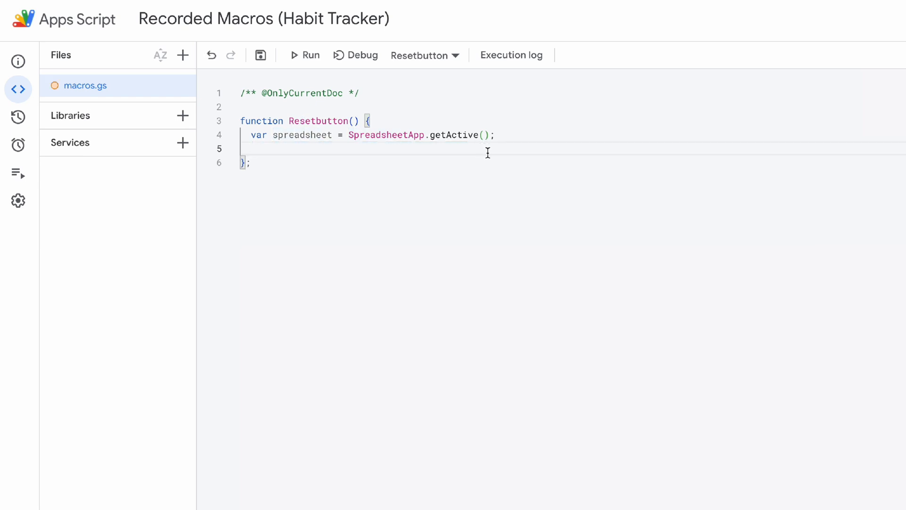
{"action": "type", "text": "spreadsheet"}
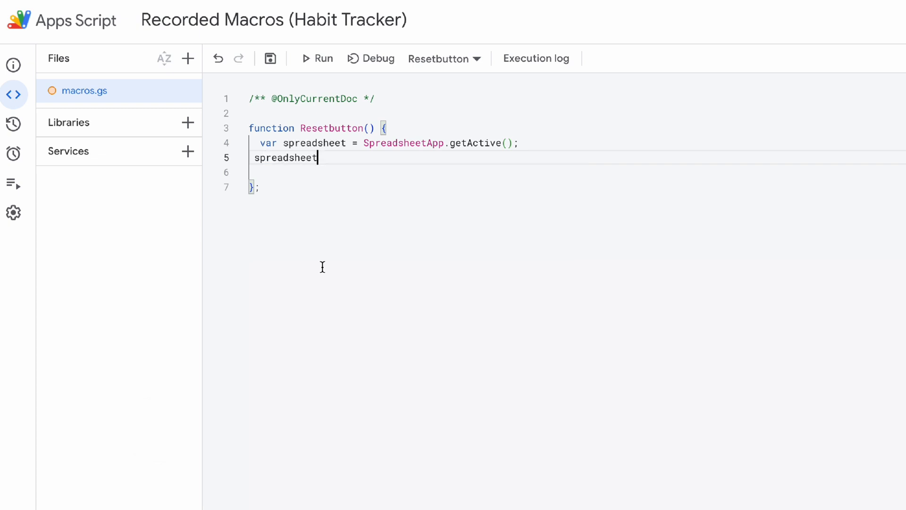
{"action": "type", "text": "."}
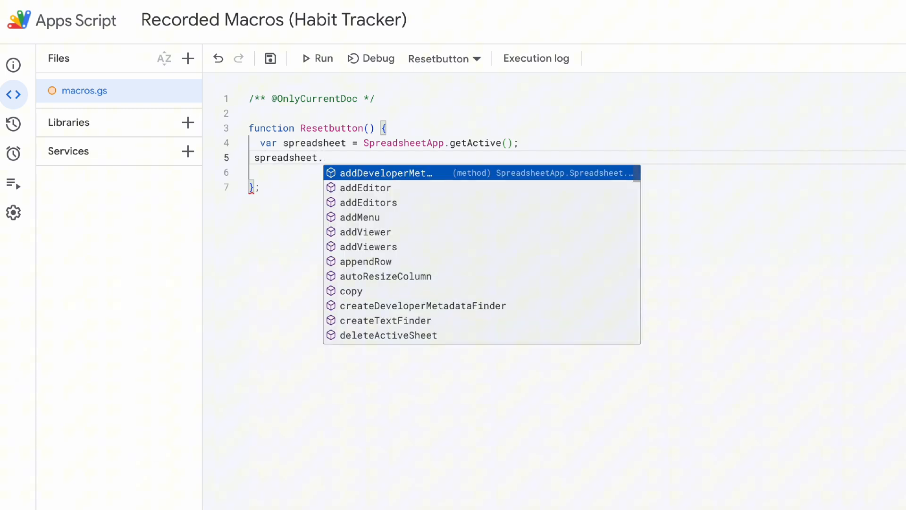
{"action": "type", "text": "get"}
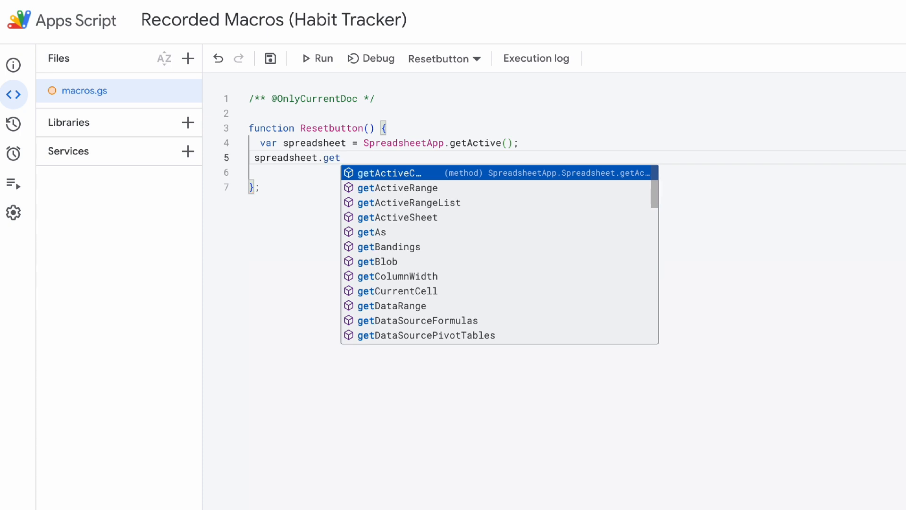
{"action": "type", "text": "Range"}
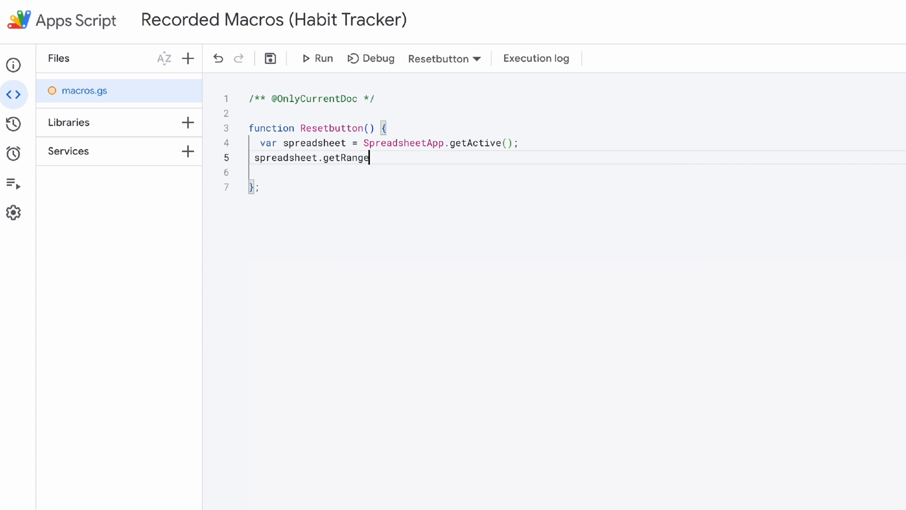
{"action": "type", "text": "()"}
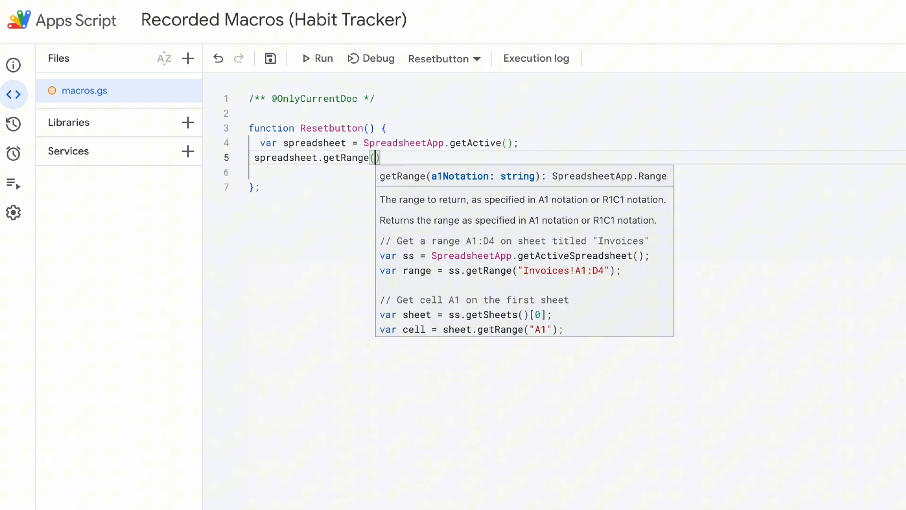
{"action": "mouse_move", "coordinate": [270, 58]}
{"action": "type", "text": "'B10:B24"}
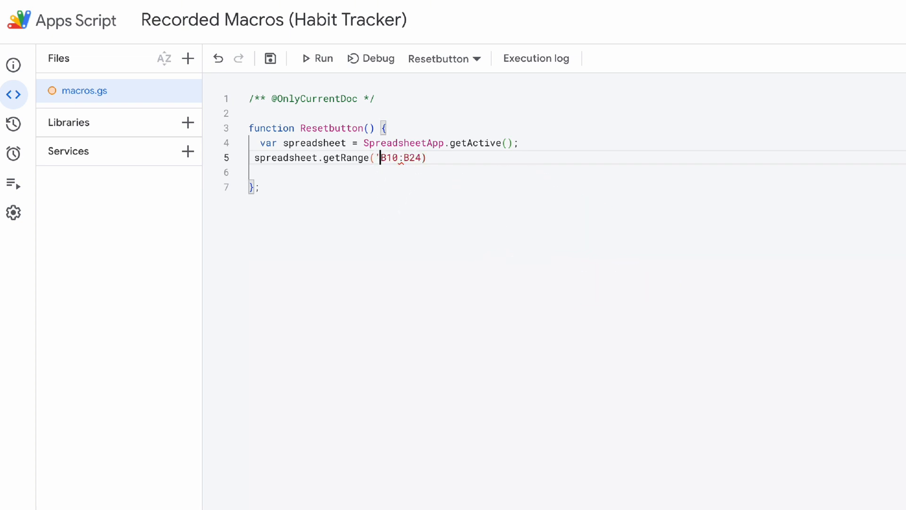
Complete the statement as getRange('B10:B24').clearContent(); and duplicate it to the next line.
{"action": "type", "text": "'"}
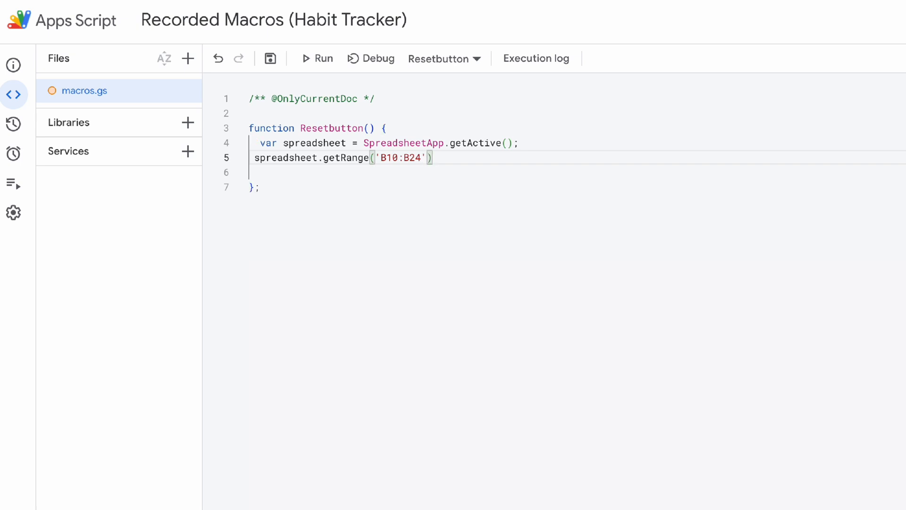
{"action": "type", "text": ".cle"}
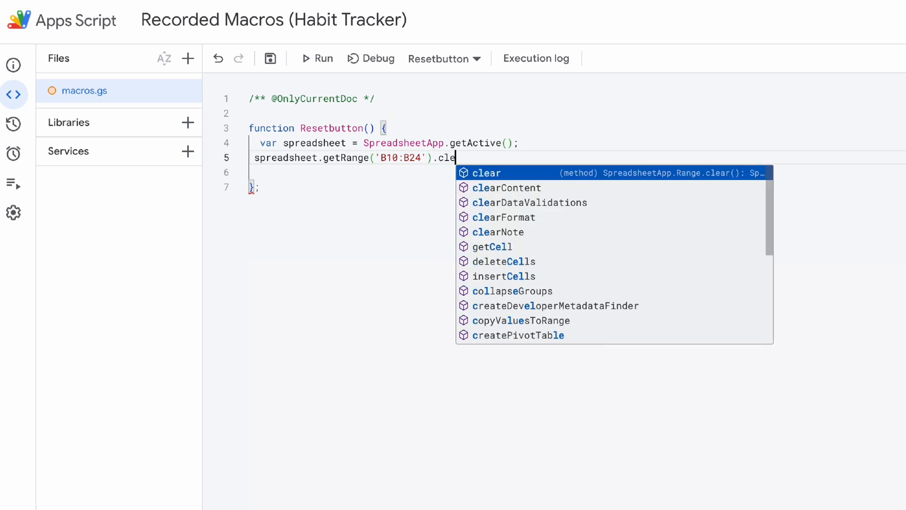
{"action": "mouse_move", "coordinate": [461, 169]}
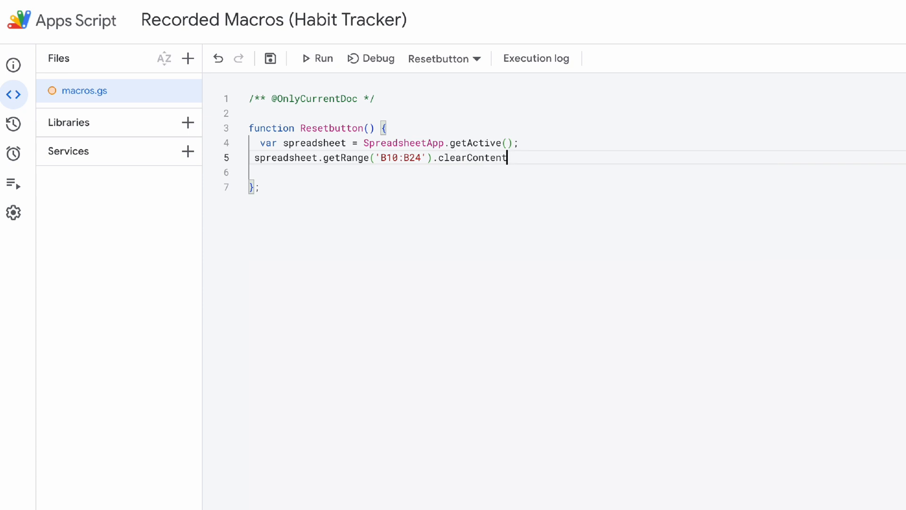
{"action": "type", "text": "();"}
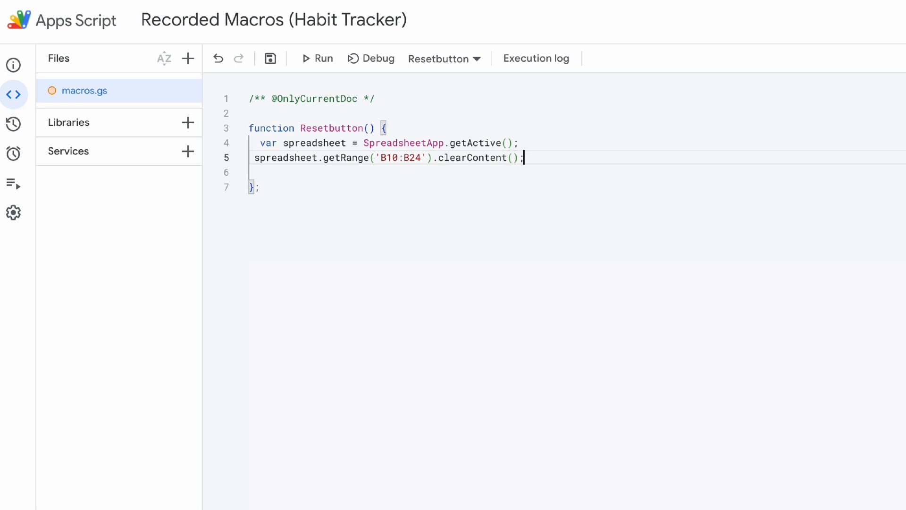
{"action": "key", "text": "Enter"}
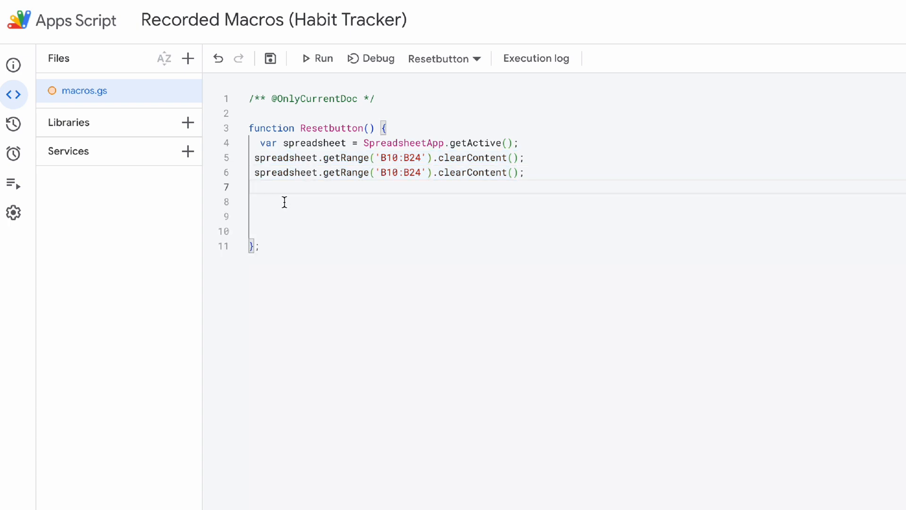
{"action": "mouse_move", "coordinate": [288, 211]}
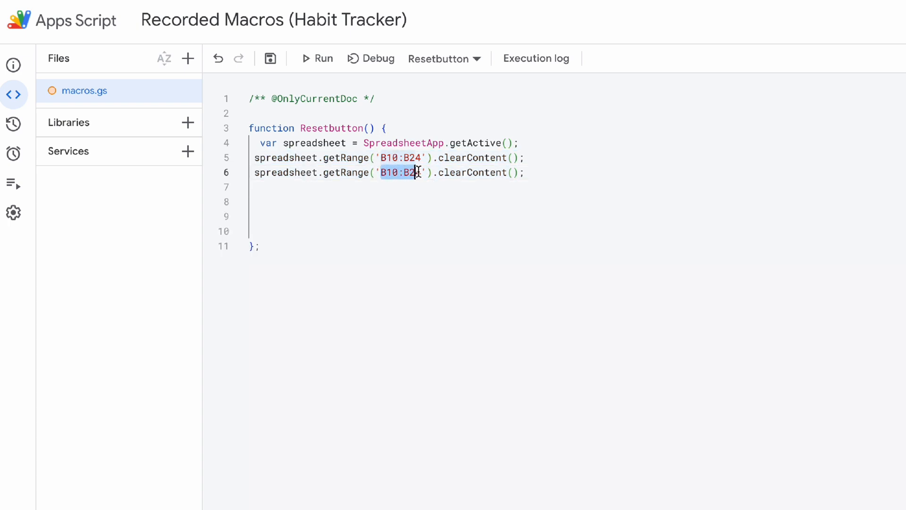
Change the copied line's range to E32:AQ33 for the mood tracker cells.
{"action": "key", "text": "Delete"}
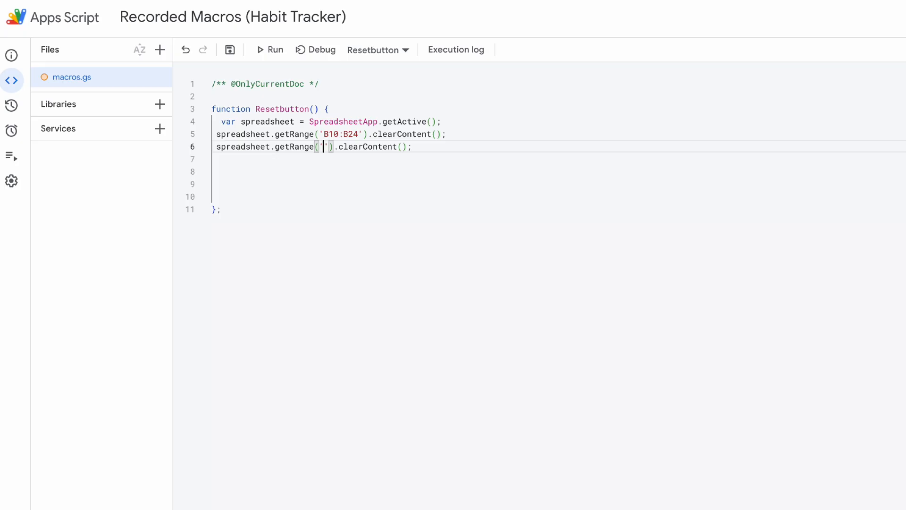
{"action": "type", "text": "E32:AQ33"}
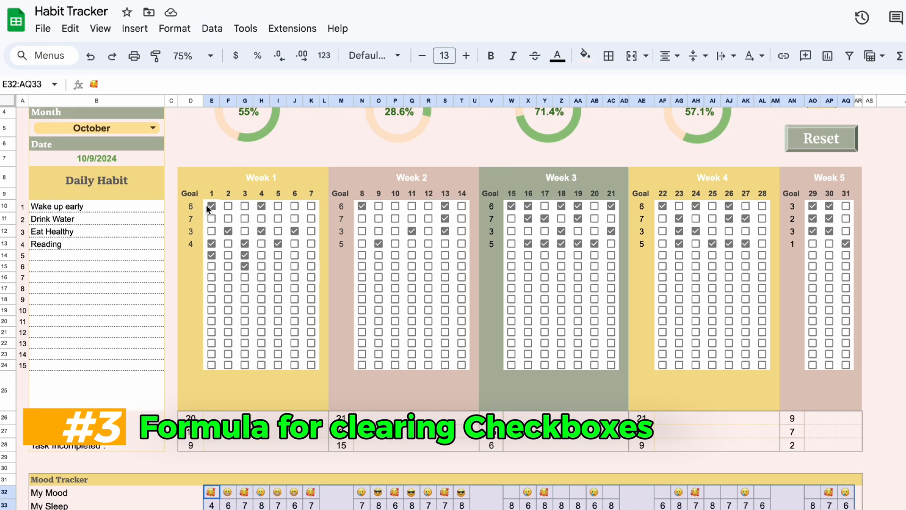
Add a getRange('E10:K24').setValue(false) line for the week 1 checkboxes.
{"action": "left_click_drag", "start_coordinate": [211, 206], "coordinate": [311, 368]}
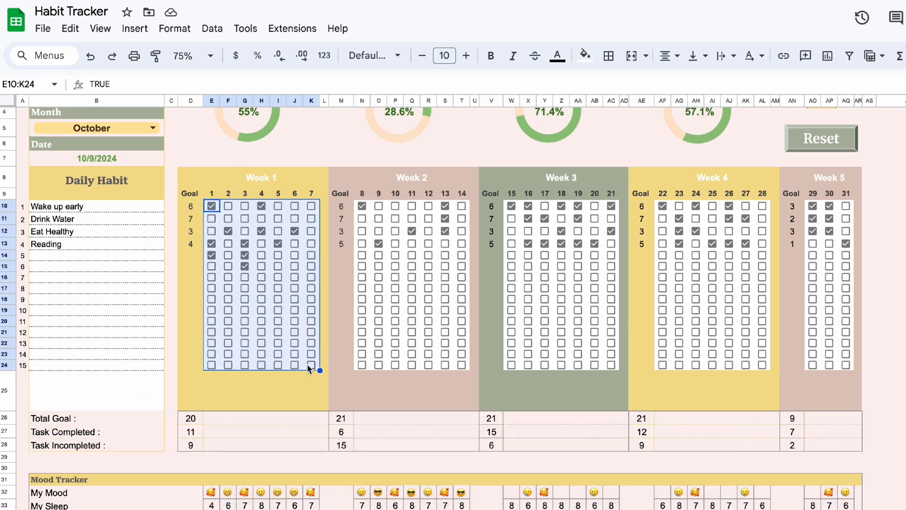
{"action": "key", "text": "Ctrl+c"}
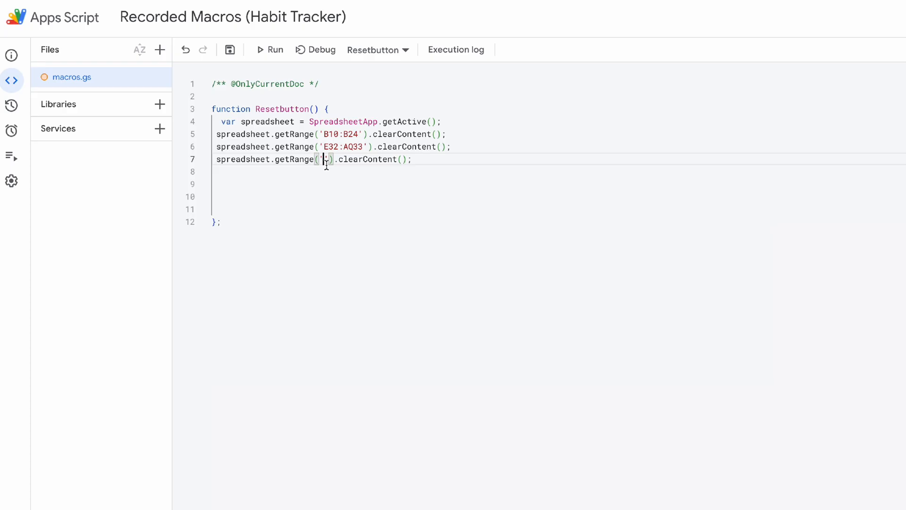
{"action": "type", "text": "E10:K24"}
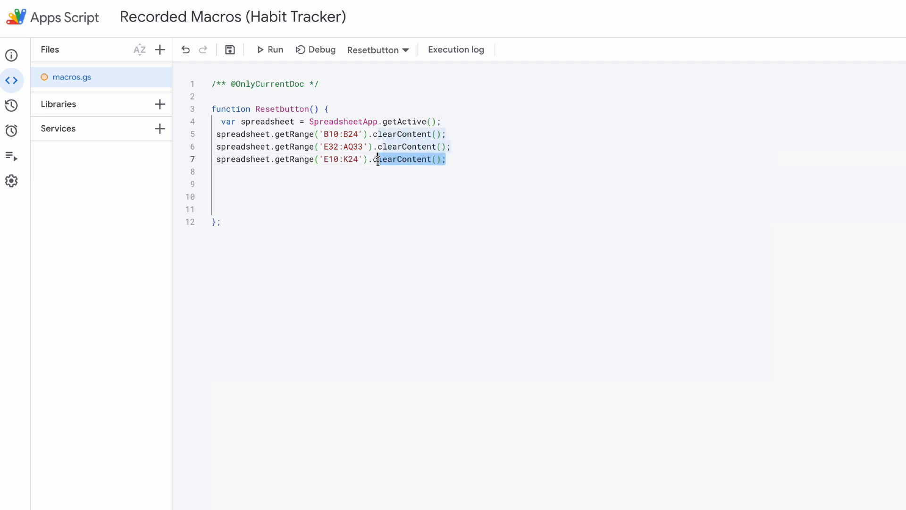
{"action": "key", "text": "Delete"}
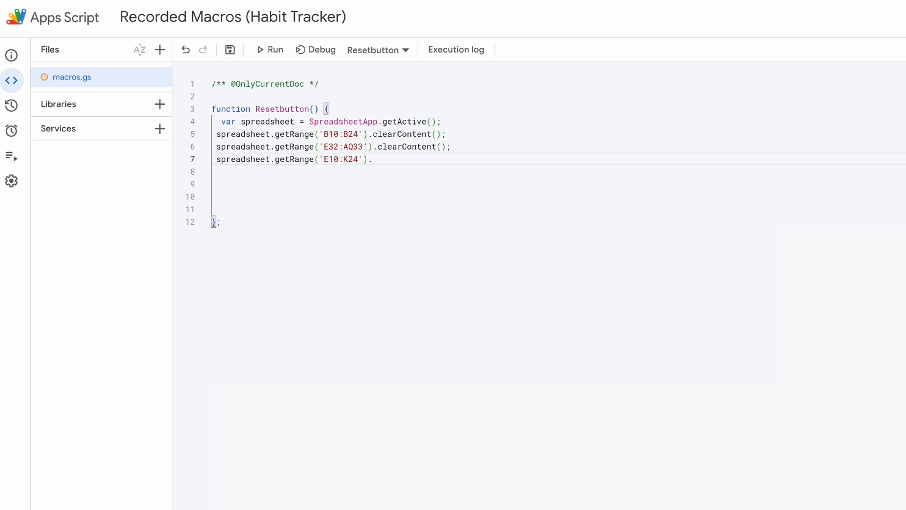
{"action": "type", "text": "setValue"}
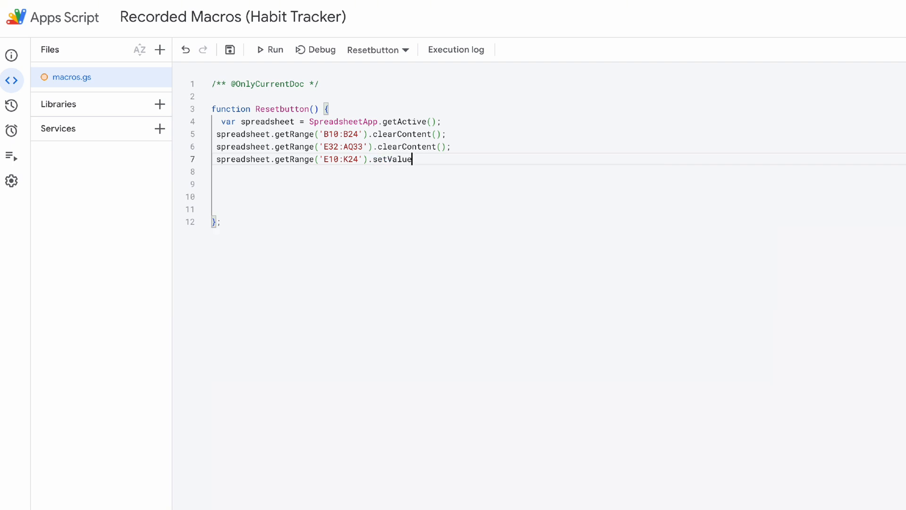
{"action": "type", "text": "("}
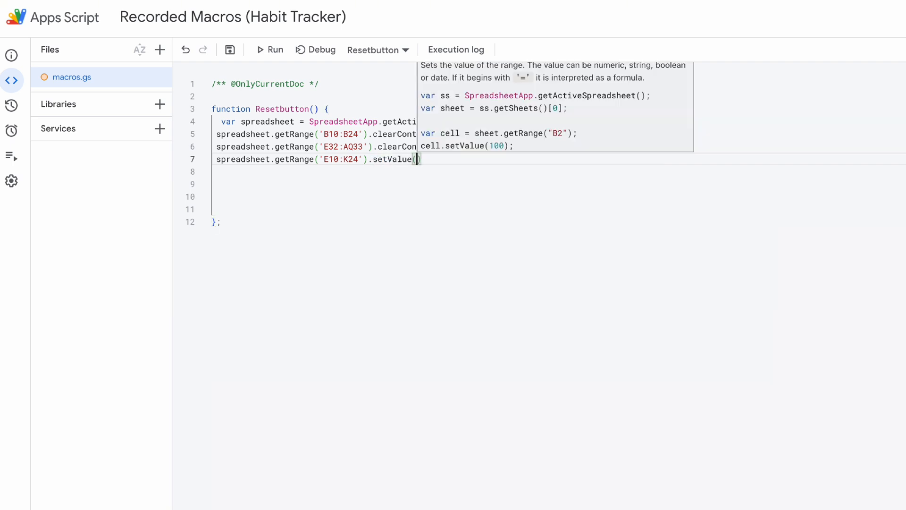
{"action": "type", "text": "false"}
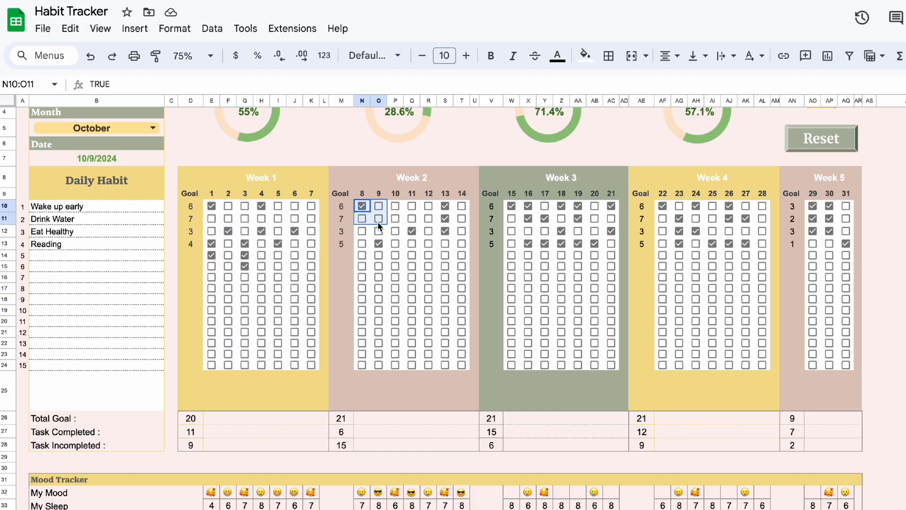
Select the week 2 range N10:T24 and week 3 checkboxes for further setValue(false) lines.
{"action": "left_click_drag", "start_coordinate": [361, 206], "coordinate": [469, 370]}
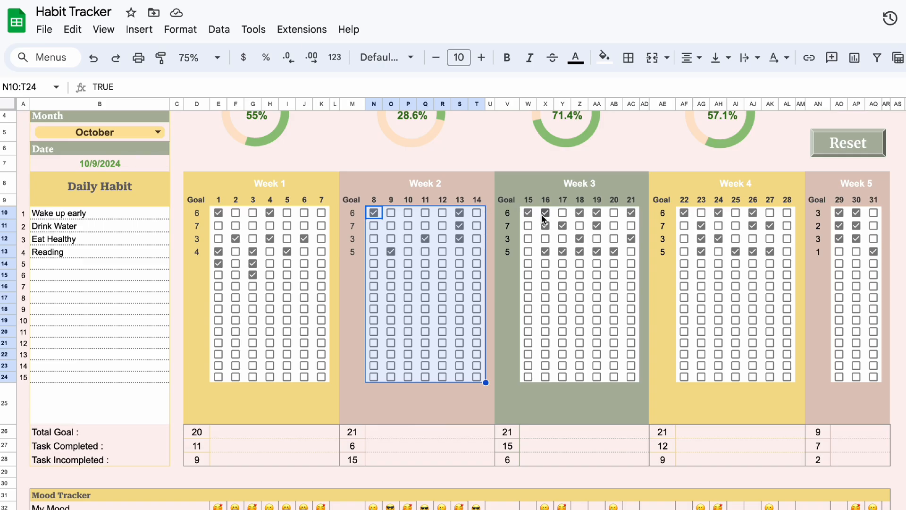
{"action": "left_click", "coordinate": [529, 213]}
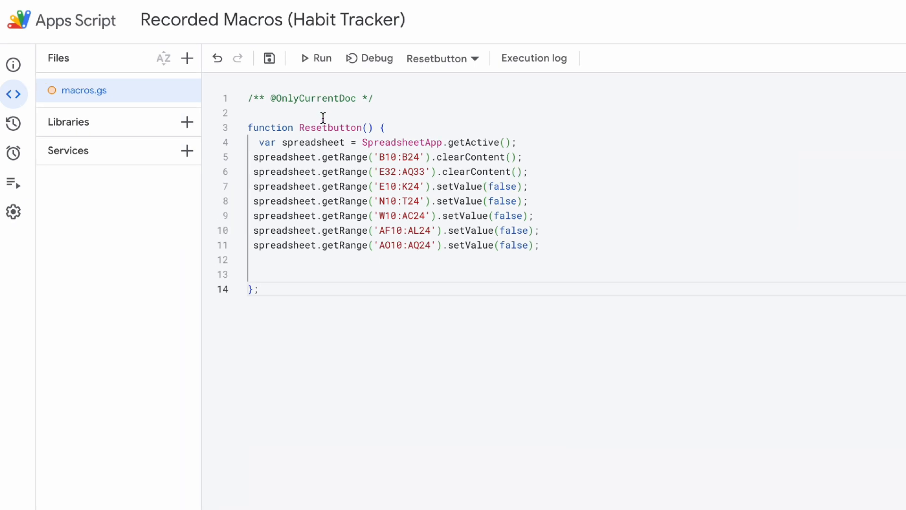
{"action": "mouse_move", "coordinate": [315, 61]}
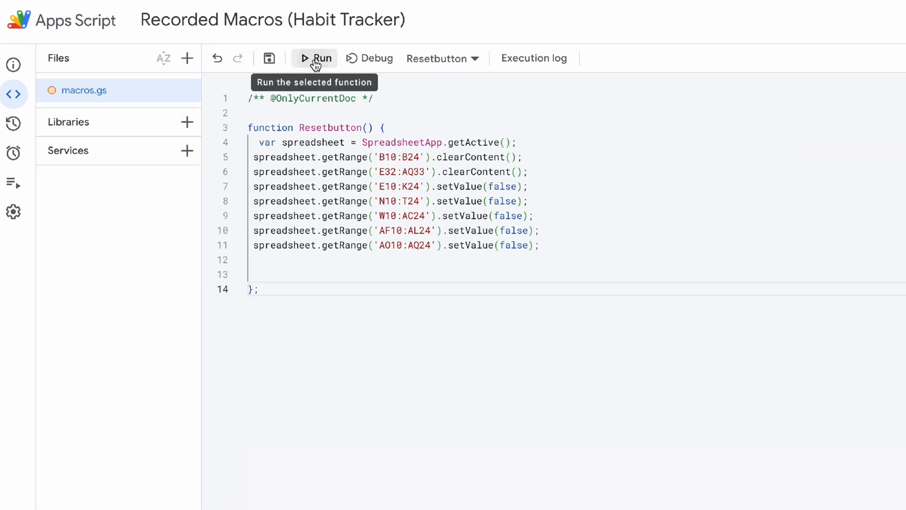
Run the Resetbutton macro and choose Review permissions in the authorization dialog.
{"action": "left_click", "coordinate": [312, 59]}
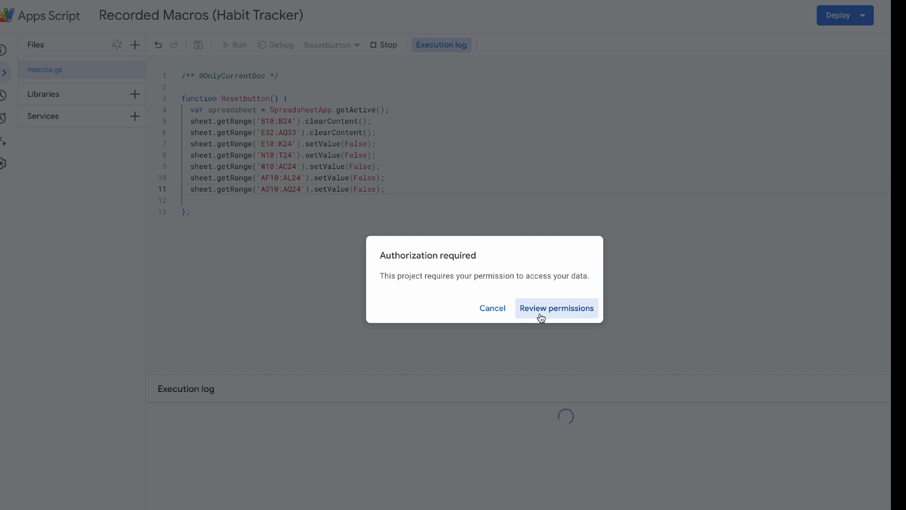
{"action": "left_click", "coordinate": [557, 308]}
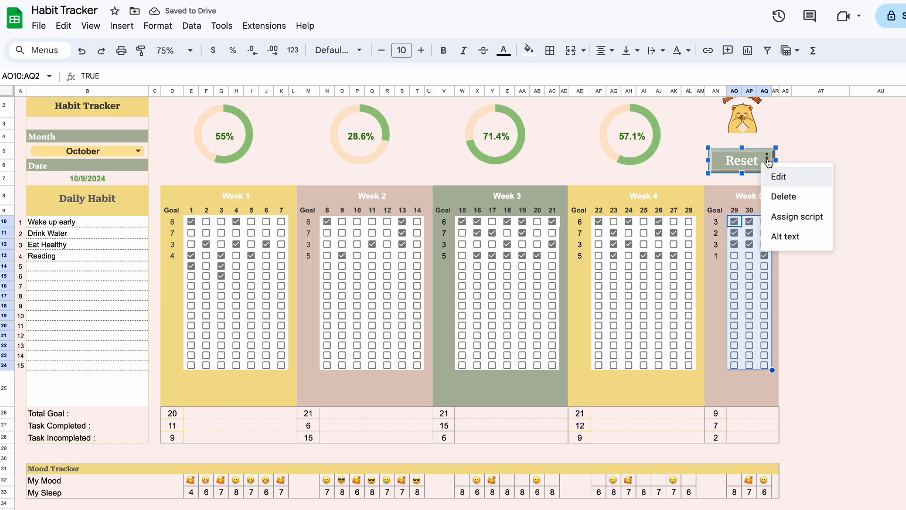
Assign the Resetbutton script to the Reset drawing, verifying the function name in the editor.
{"action": "left_click", "coordinate": [797, 216]}
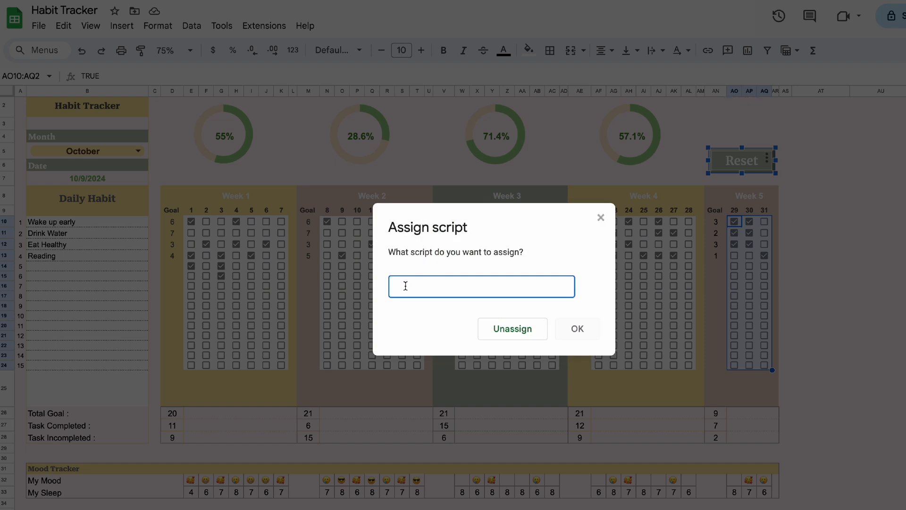
{"action": "type", "text": "Reset"}
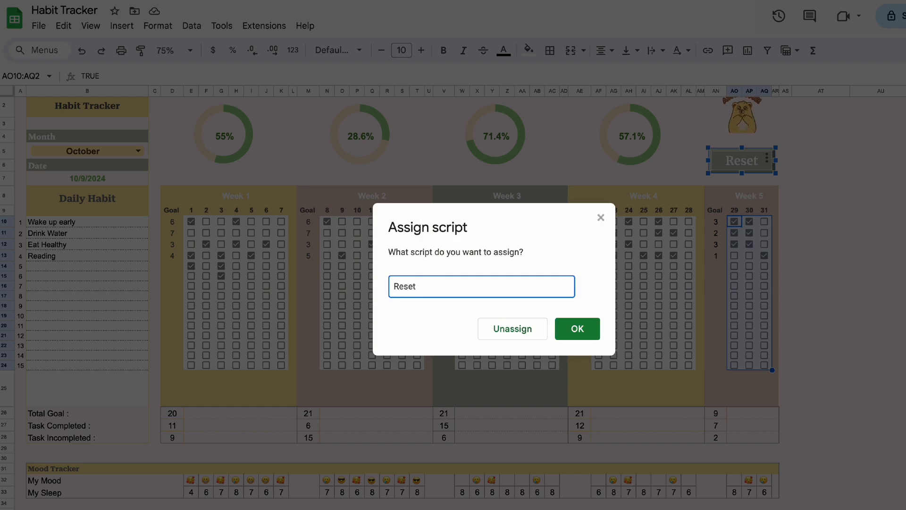
{"action": "type", "text": "button"}
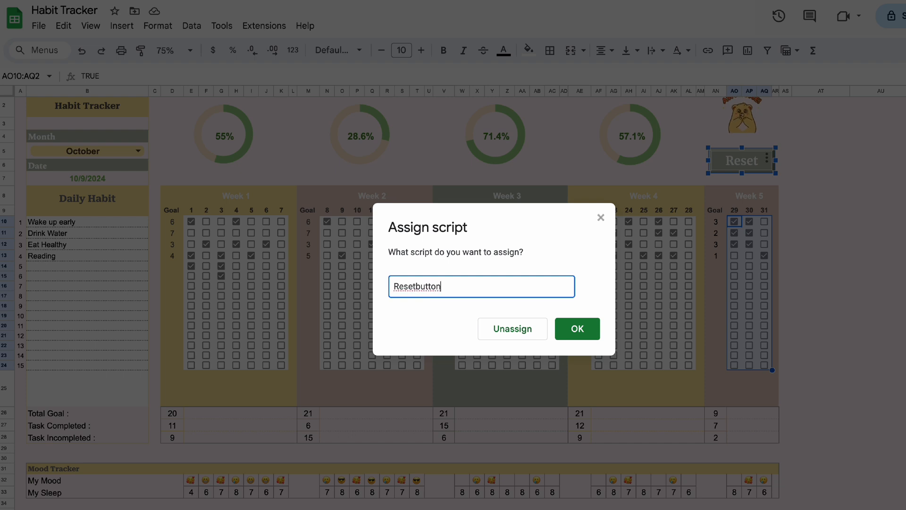
{"action": "mouse_move", "coordinate": [283, 66]}
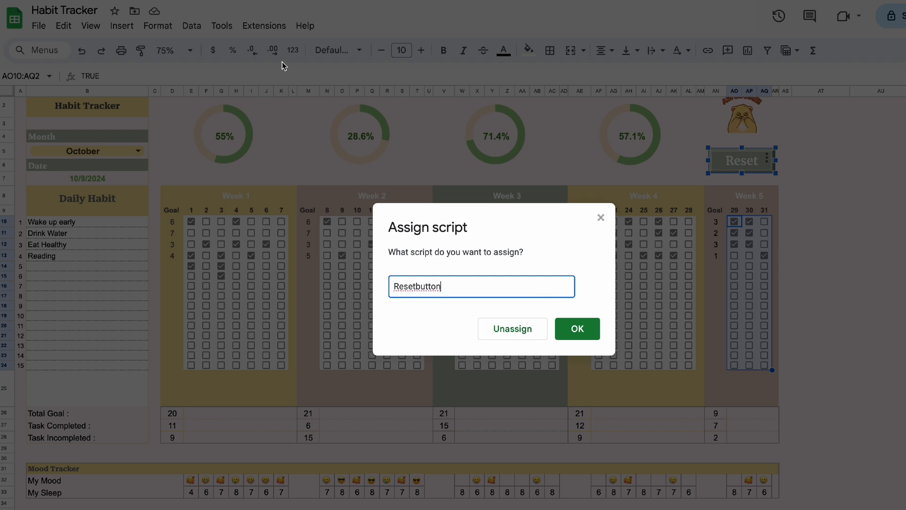
{"action": "left_click", "coordinate": [577, 328]}
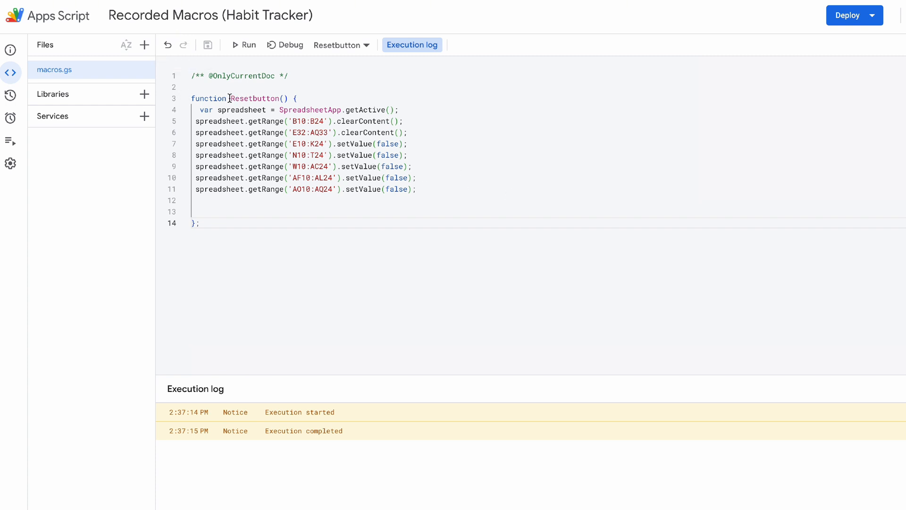
{"action": "double_click", "coordinate": [255, 98]}
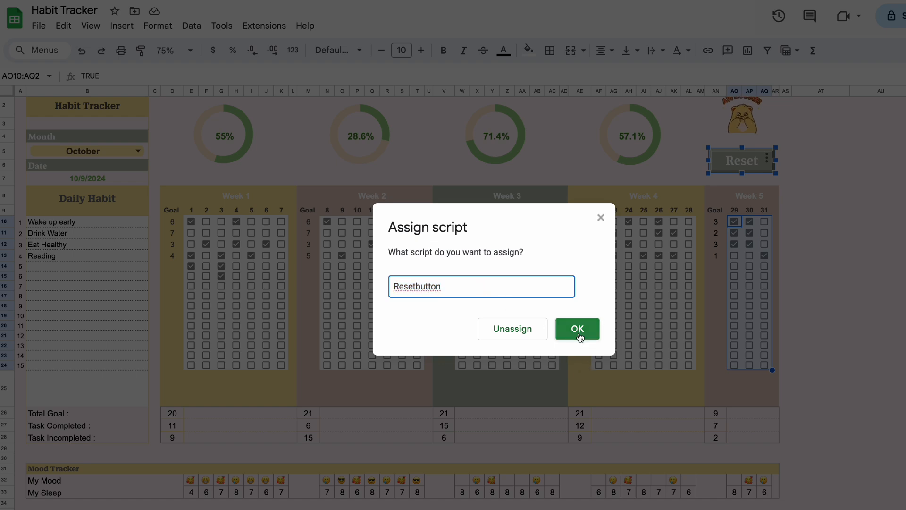
{"action": "left_click", "coordinate": [578, 328]}
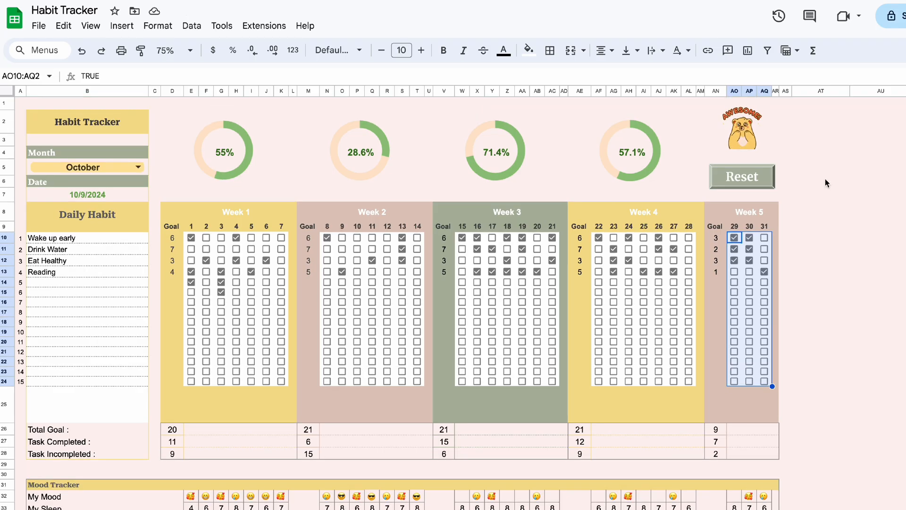
Run the Reset button so habits, moods and checkboxes clear and progress shows 0%.
{"action": "left_click", "coordinate": [742, 177]}
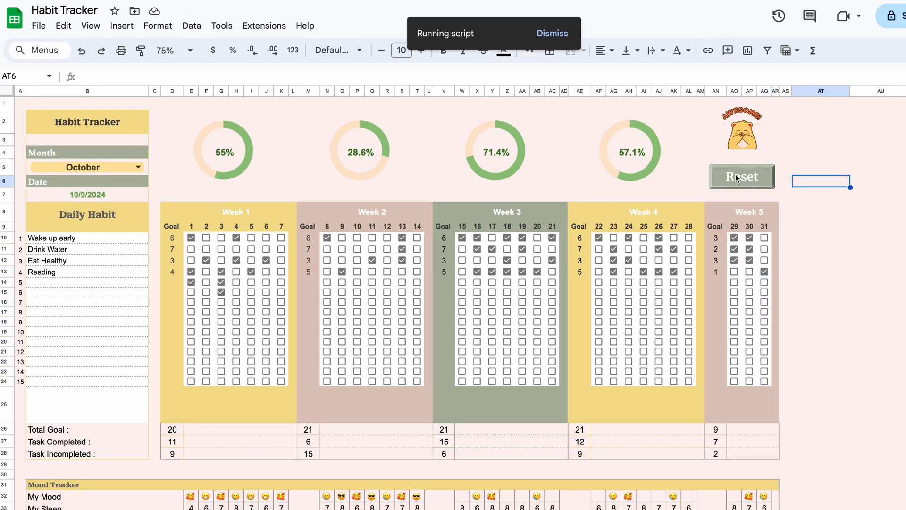
{"action": "left_click", "coordinate": [741, 176]}
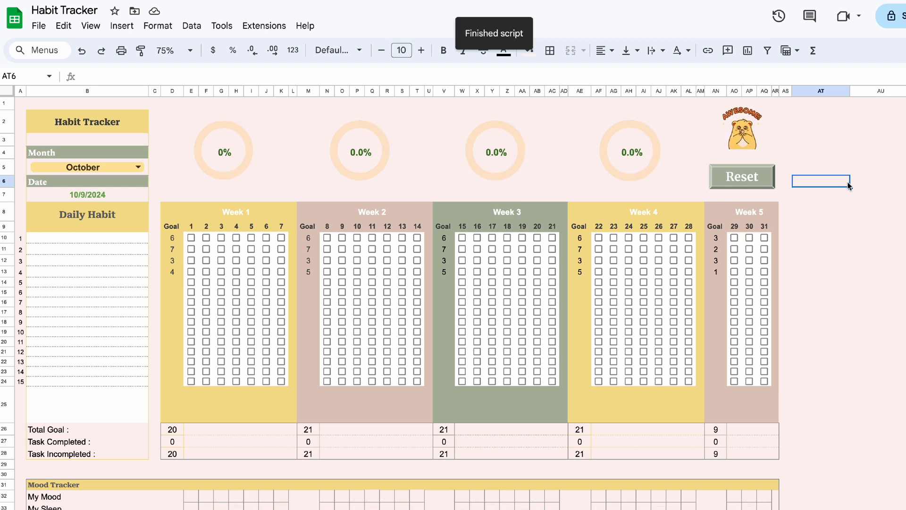